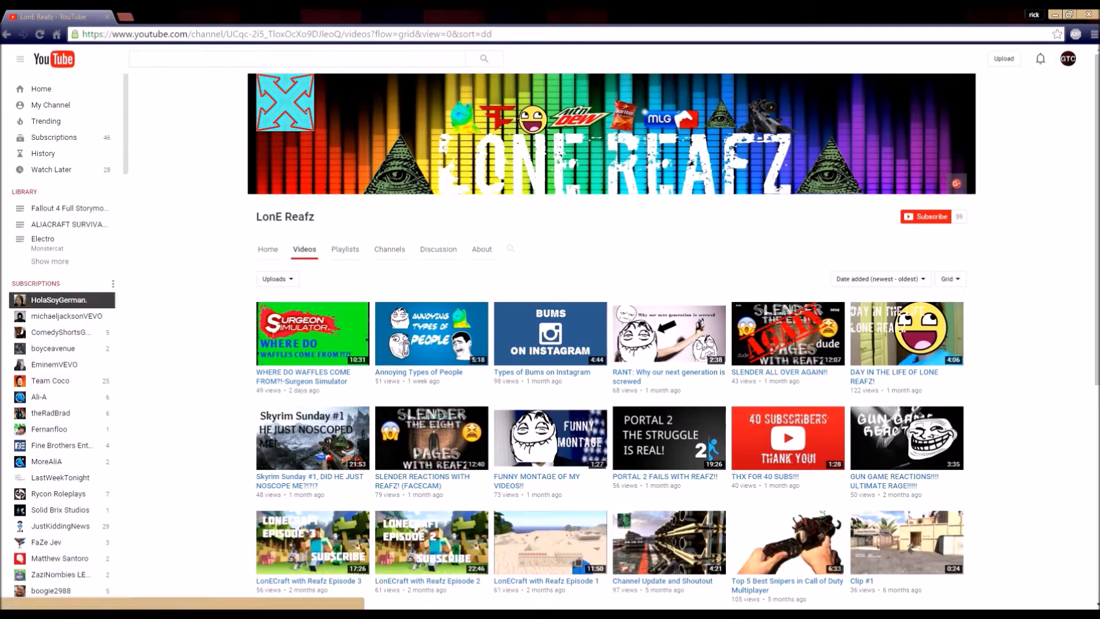
scroll(down, 3)
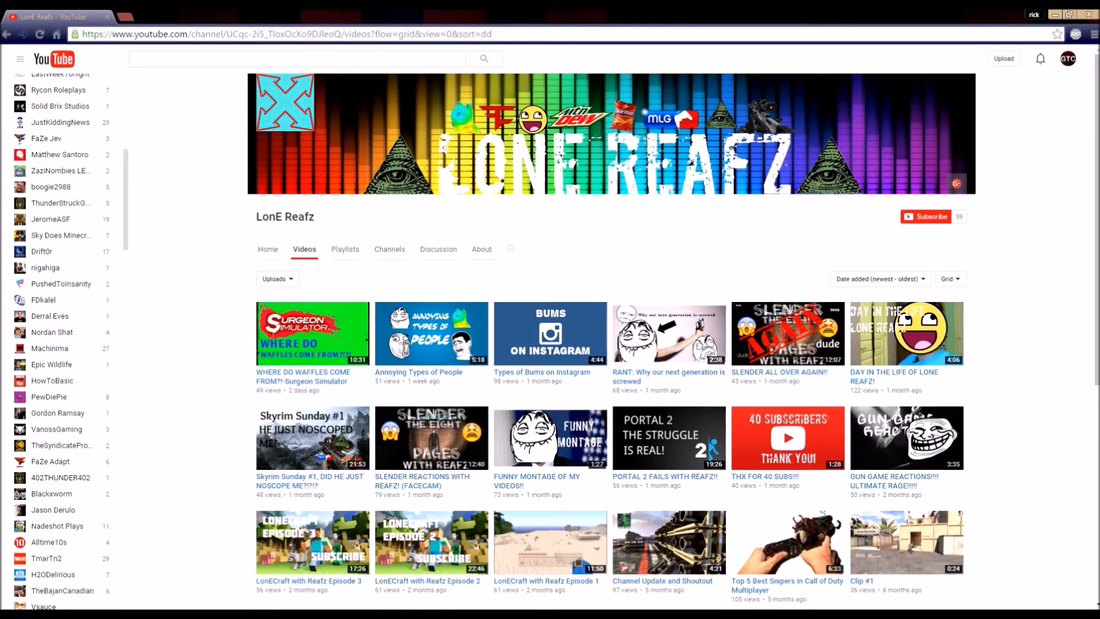
mouse_move(60, 288)
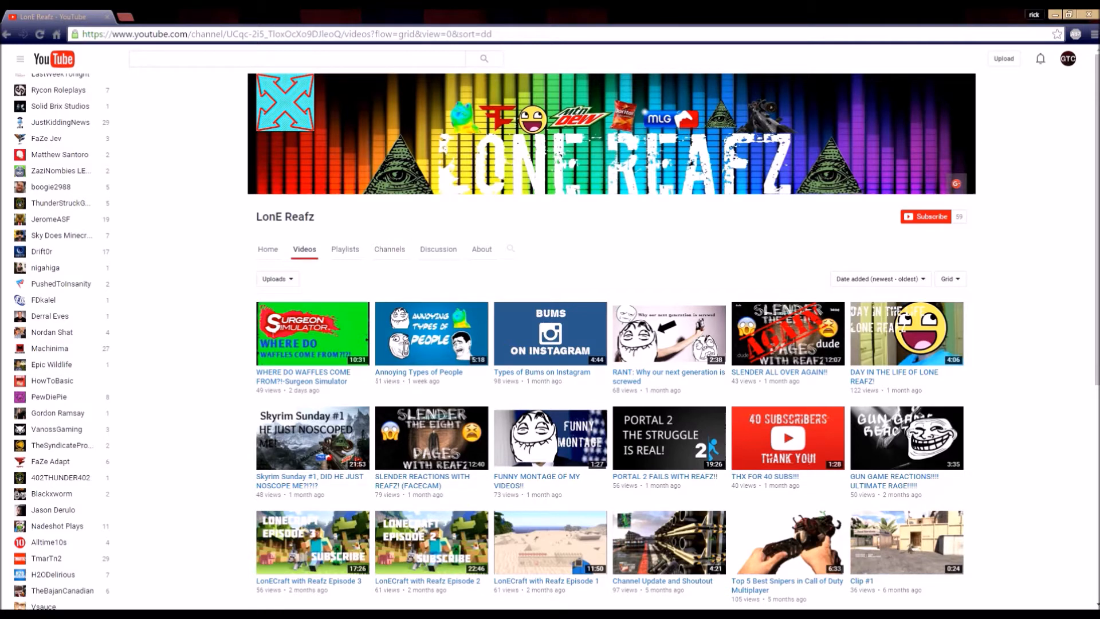
scroll(down, 3)
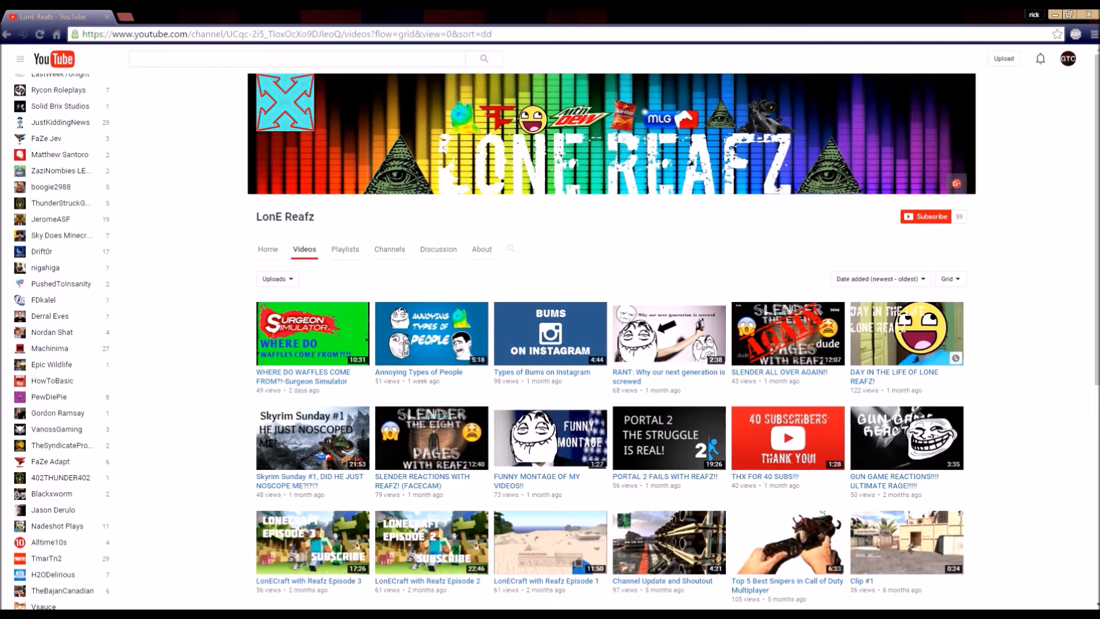
scroll(down, 3)
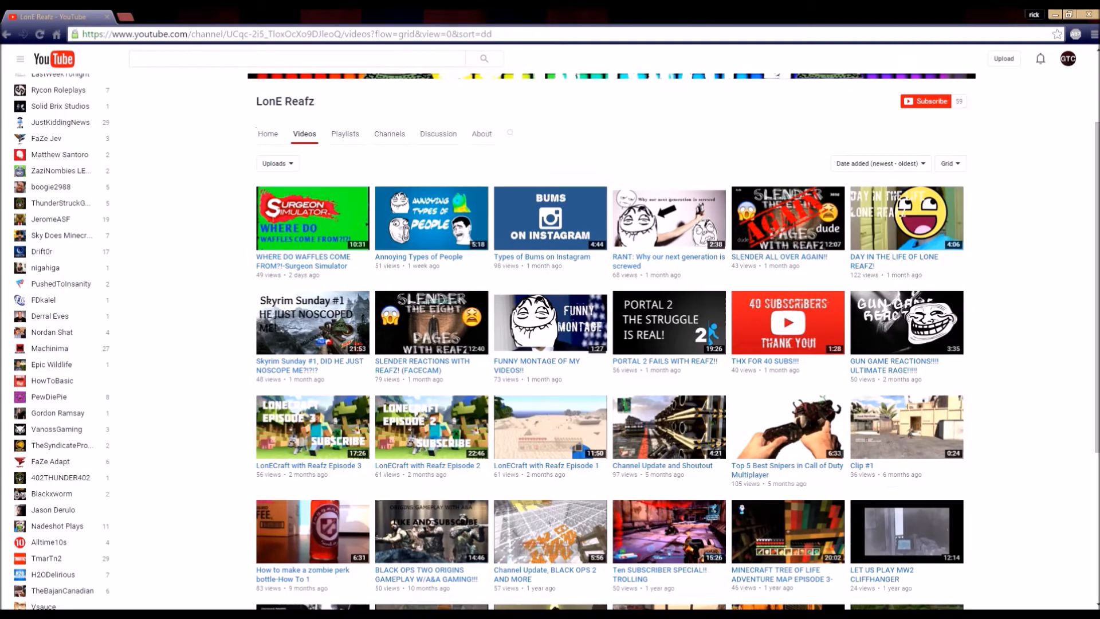
scroll(down, 3)
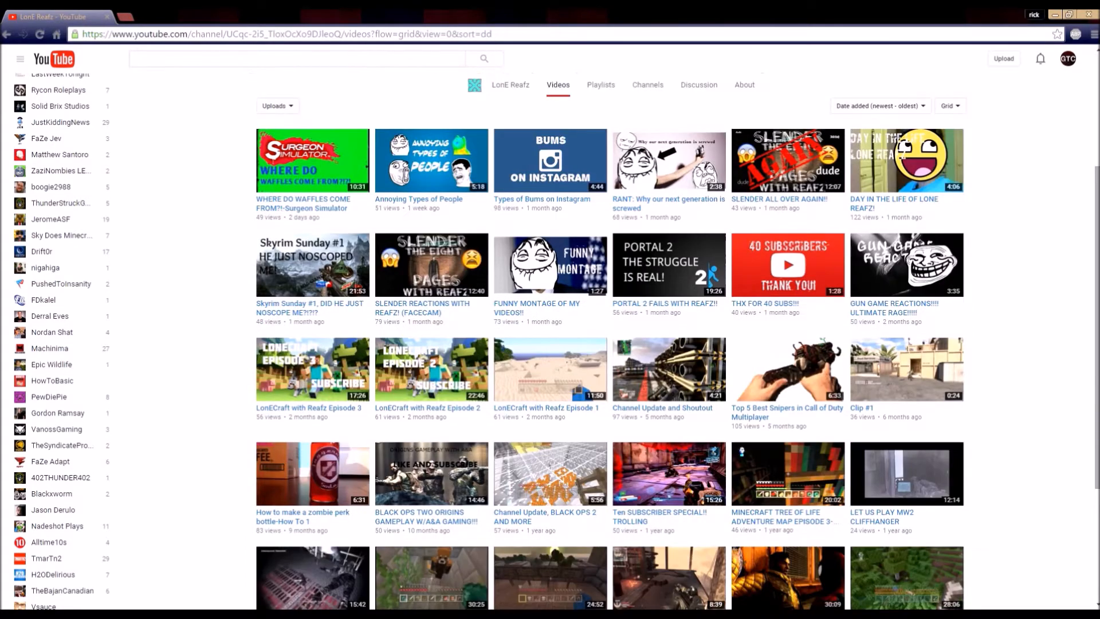